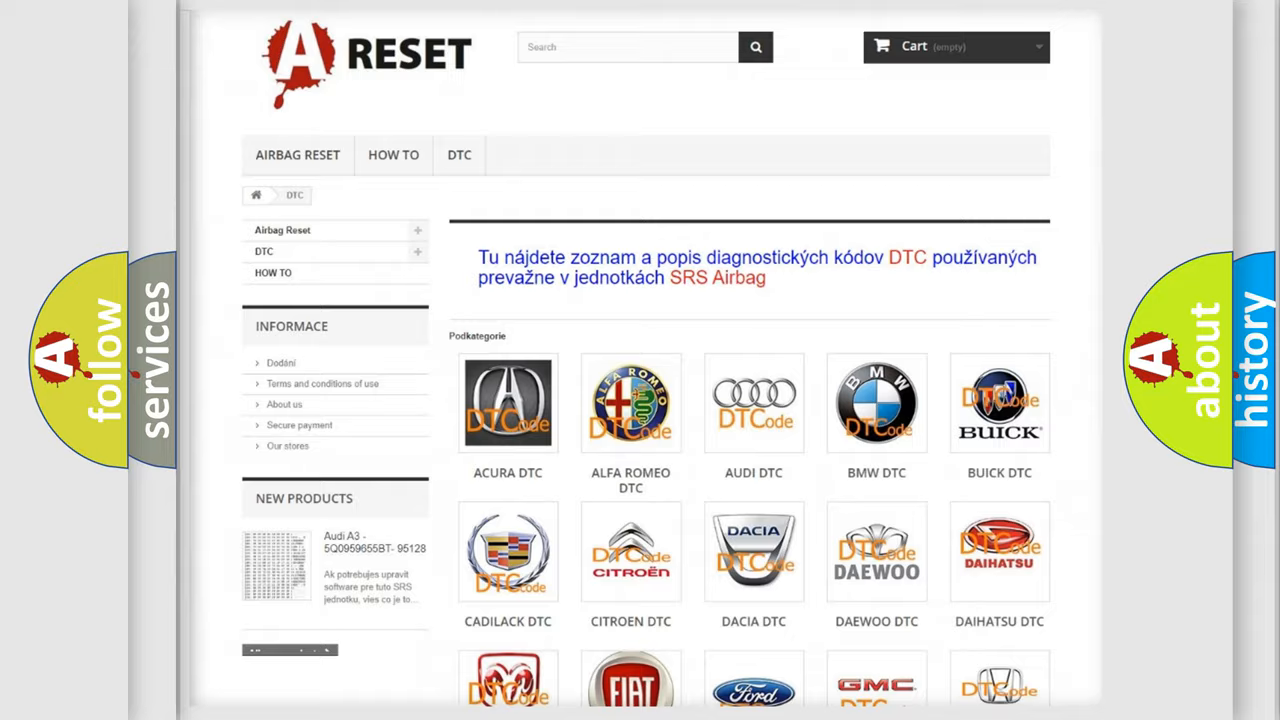
Open the Lincoln DTC subcategory page and review its list of airbag diagnostic codes.
scroll(down, 3)
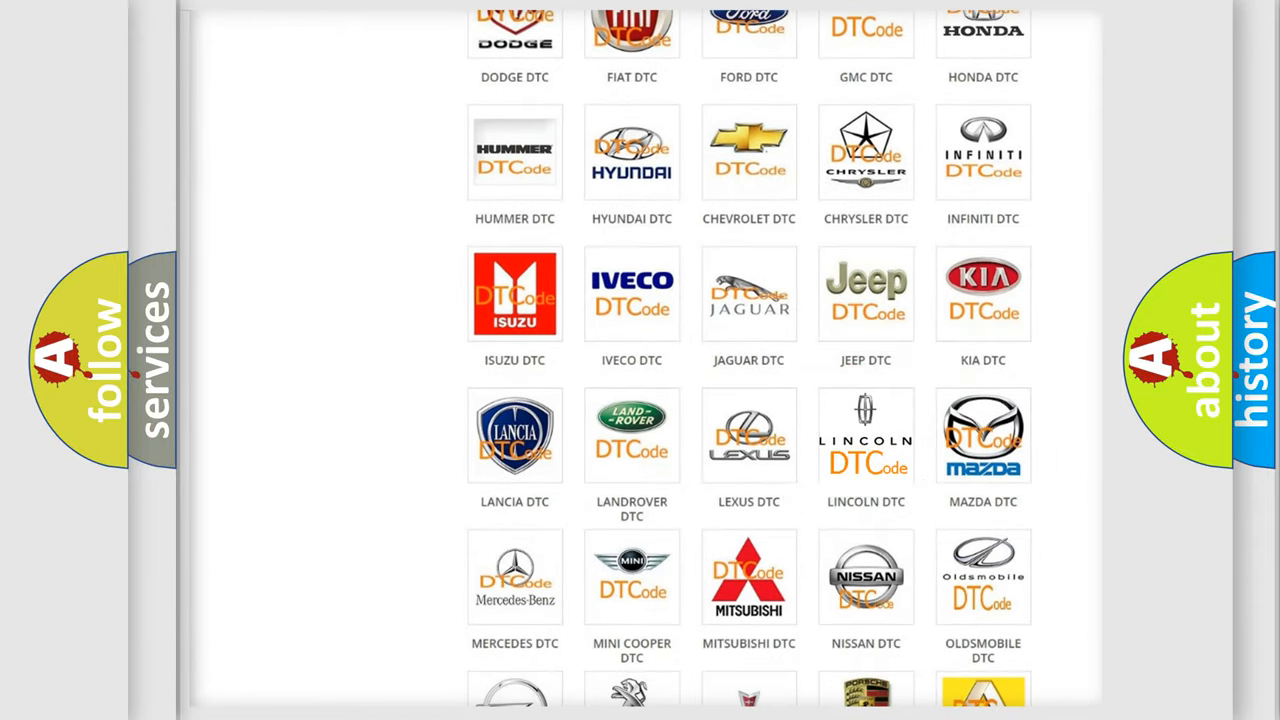
click(864, 436)
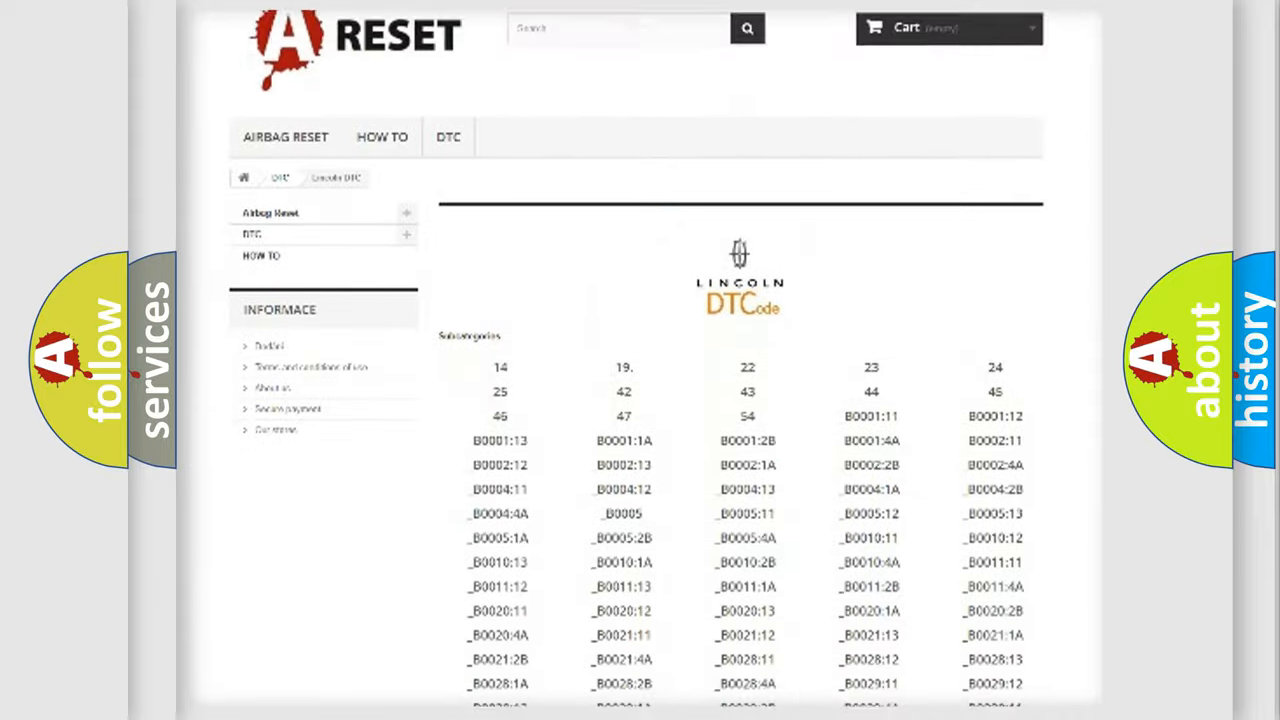
scroll(down, 3)
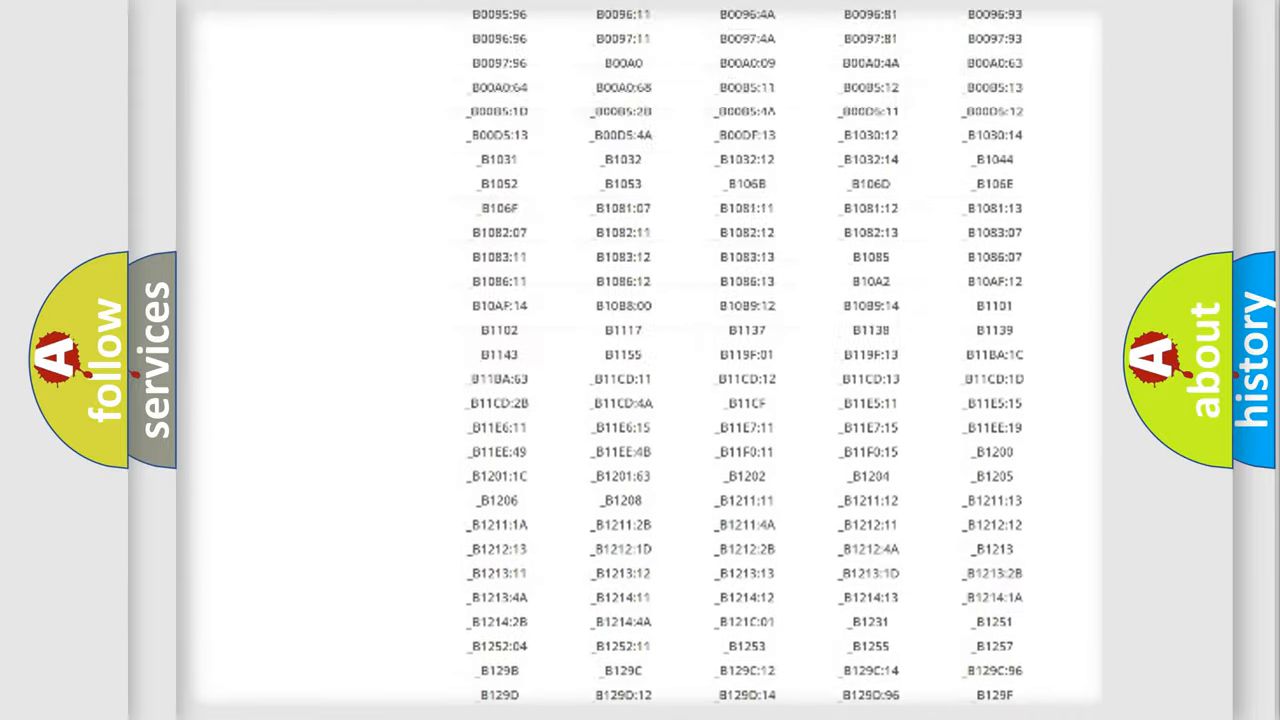
scroll(up, 3)
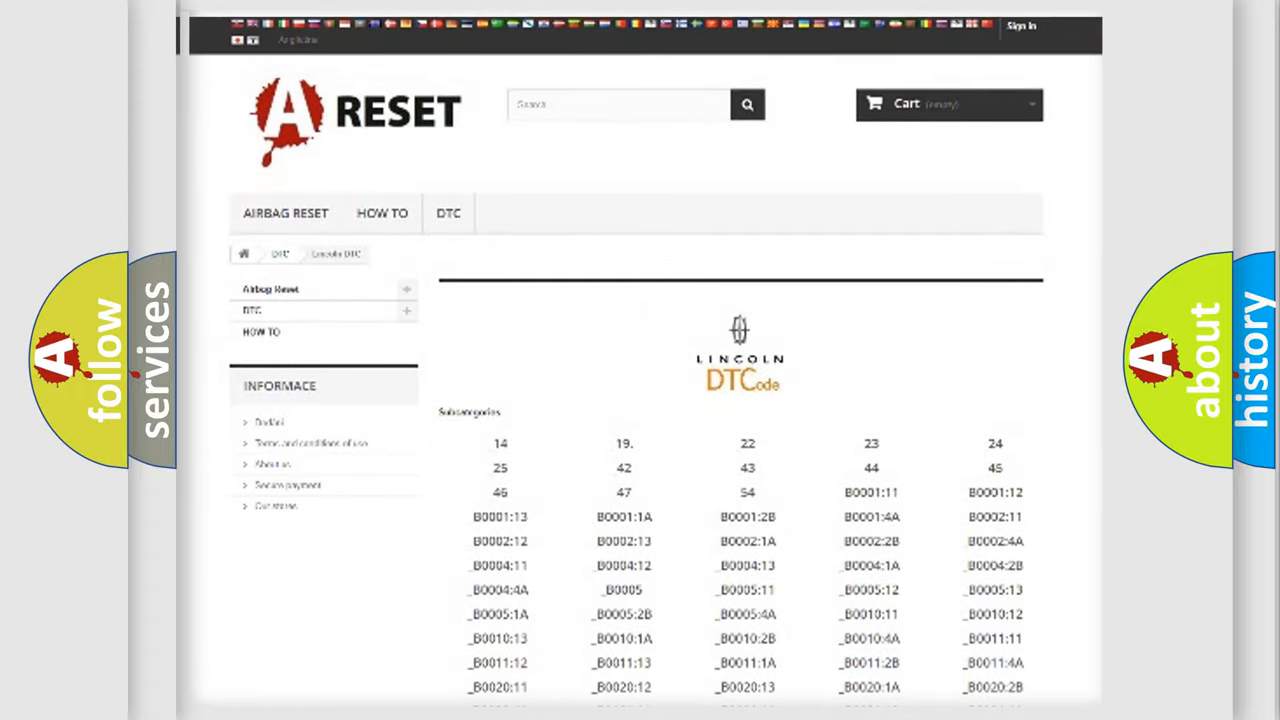